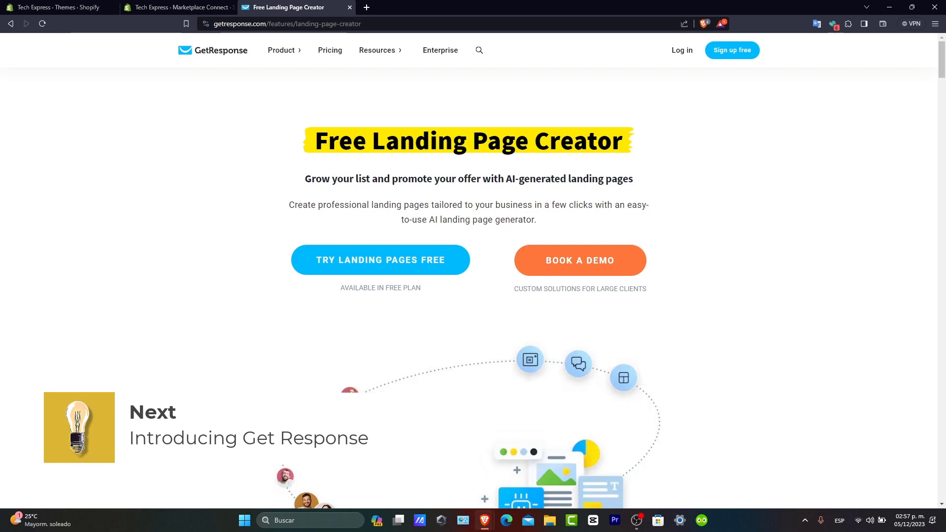
Review the welcome form and submit the account details to continue setup
scroll("down", 3)
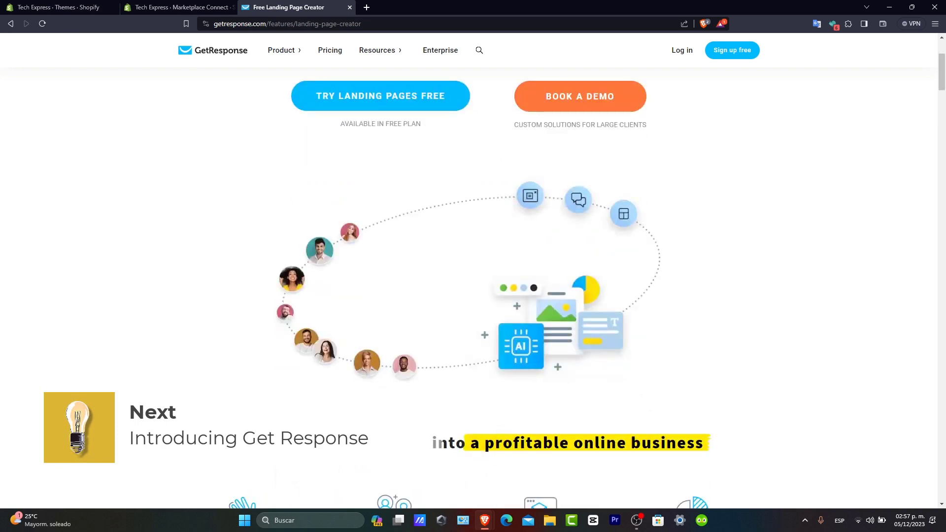
scroll("down", 3)
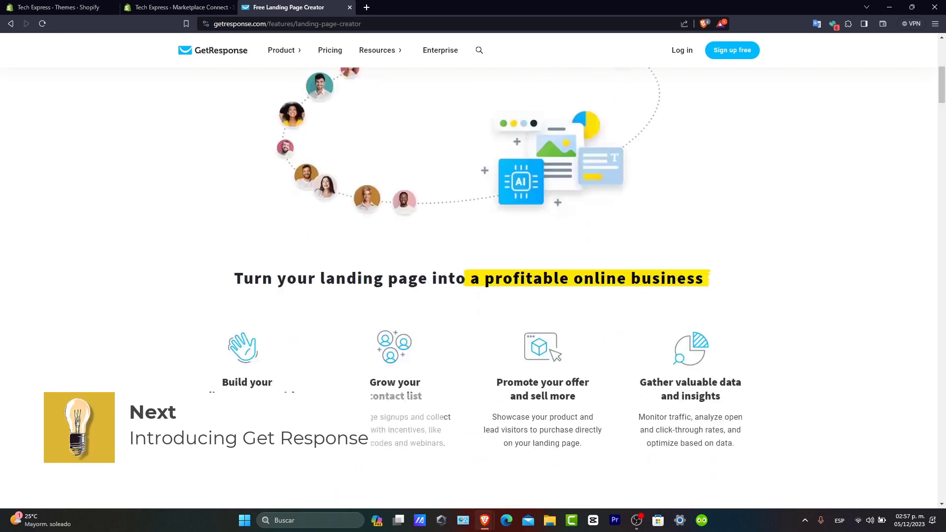
scroll("down", 3)
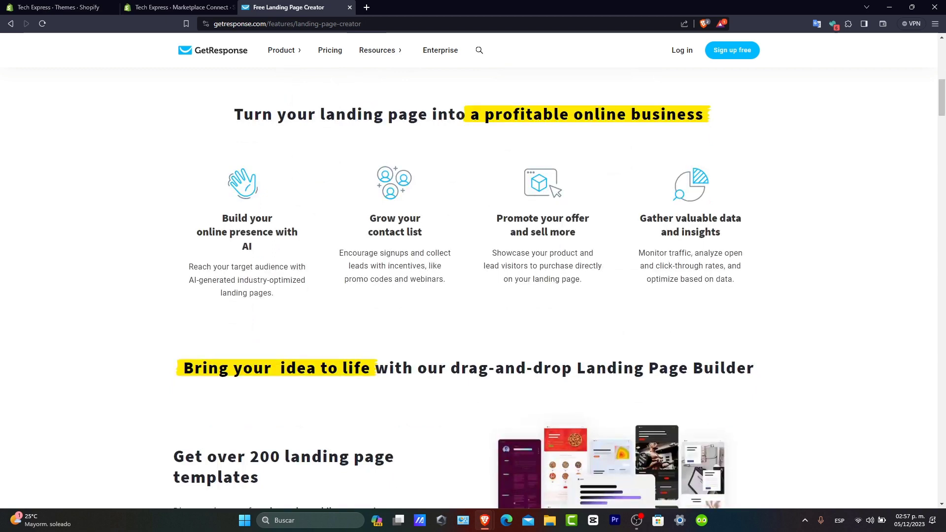
scroll("down", 3)
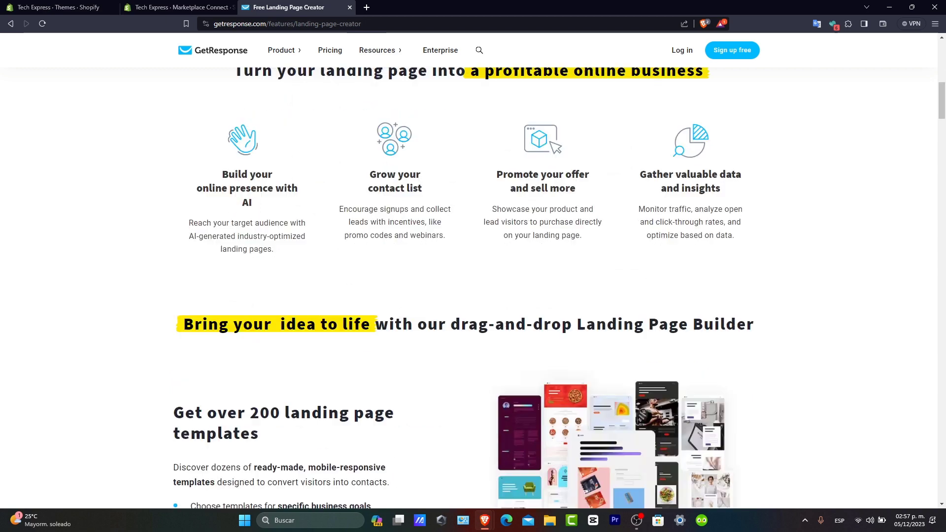
scroll("down", 3)
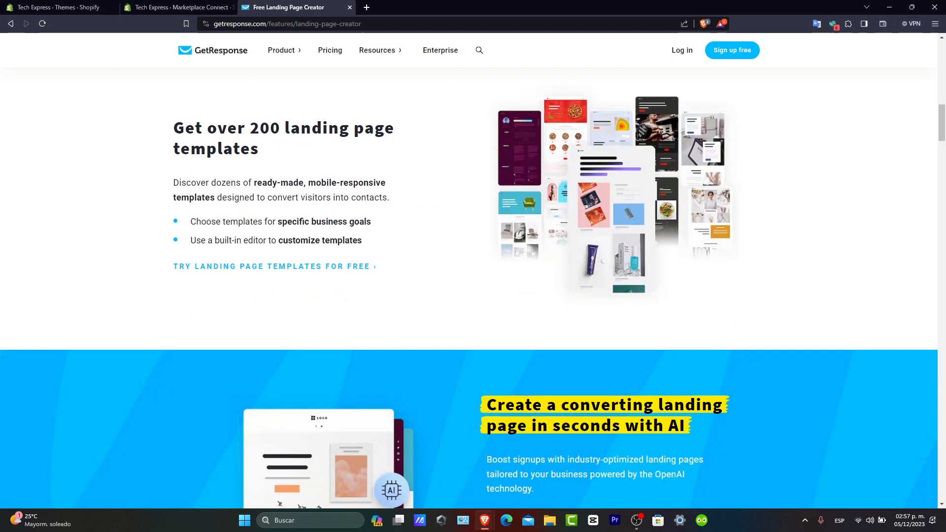
scroll("down", 3)
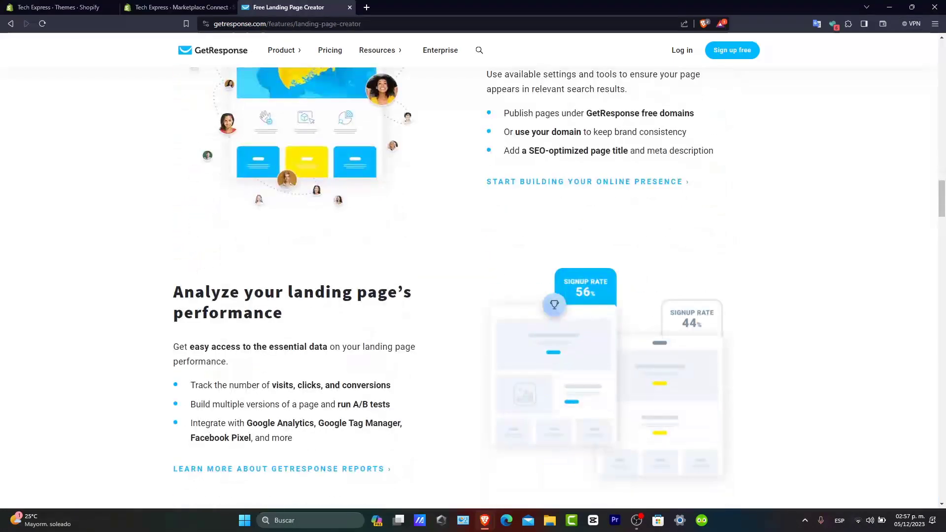
scroll("down", 3)
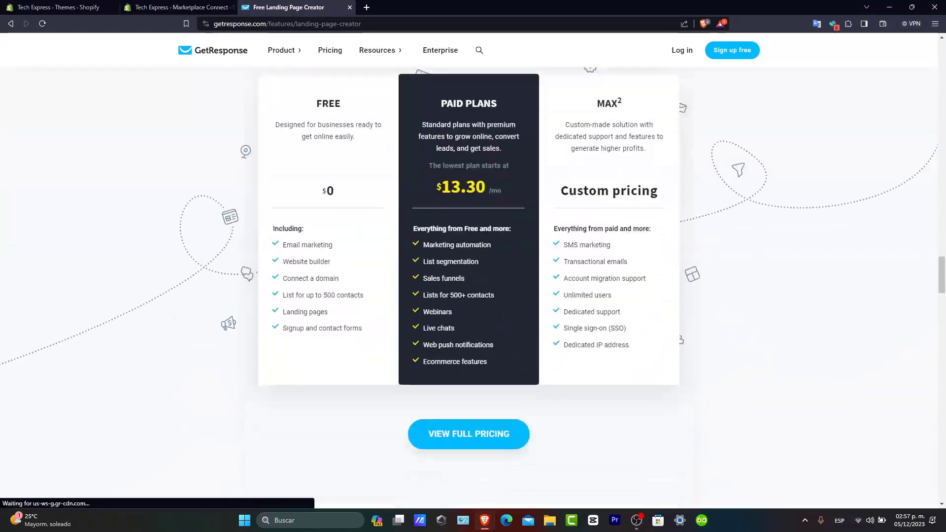
scroll("down", 3)
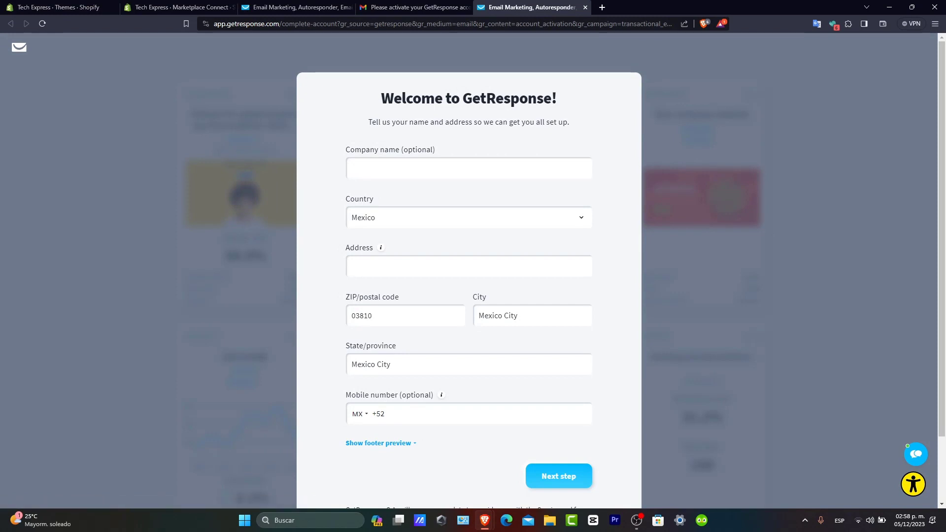
left_click(557, 476)
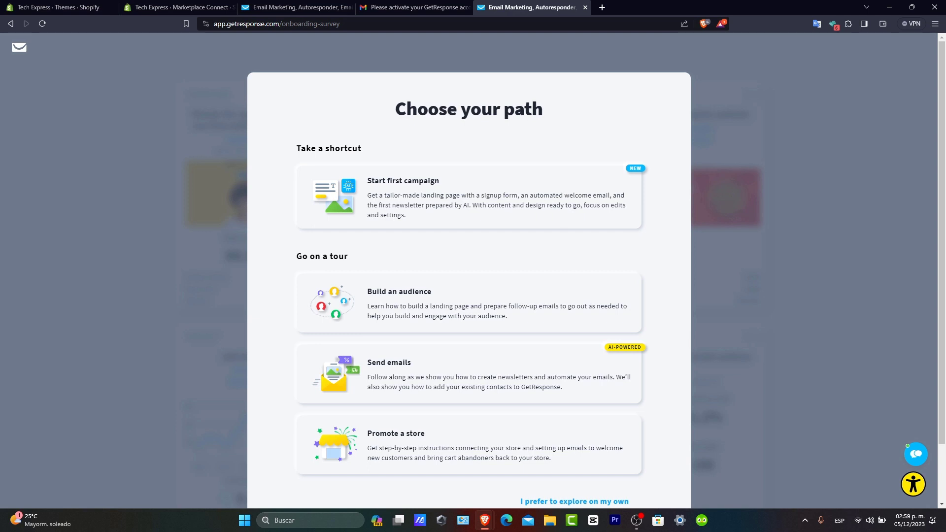
Choose 'I prefer to explore on my own' to skip the guided tour and reach the dashboard
scroll("down", 3)
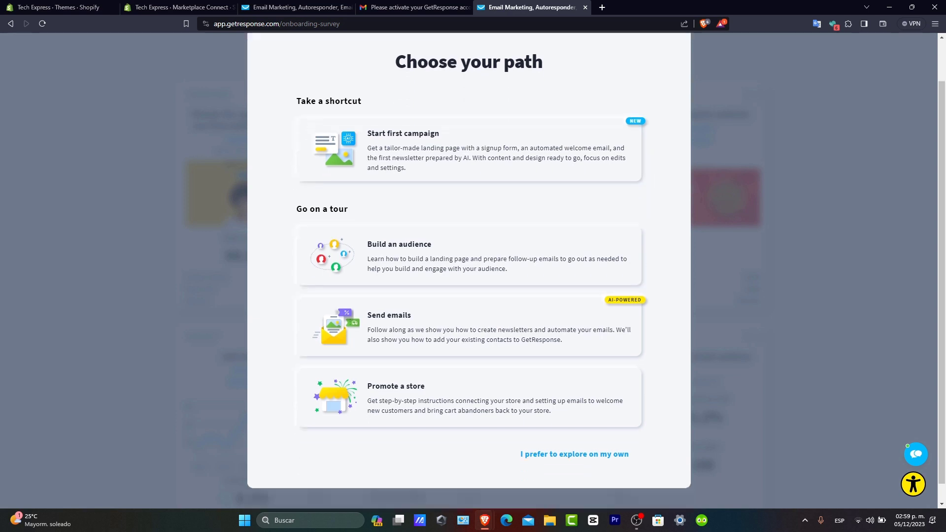
left_click(573, 453)
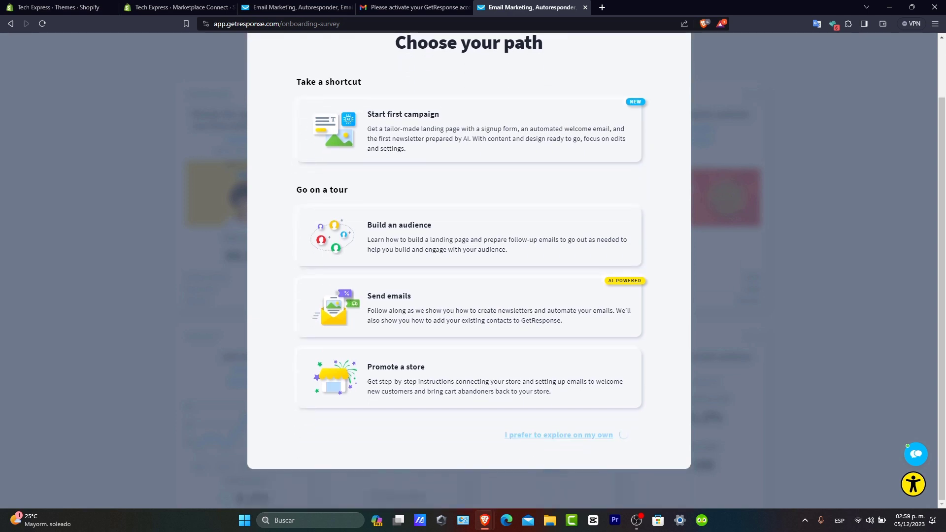
left_click(558, 434)
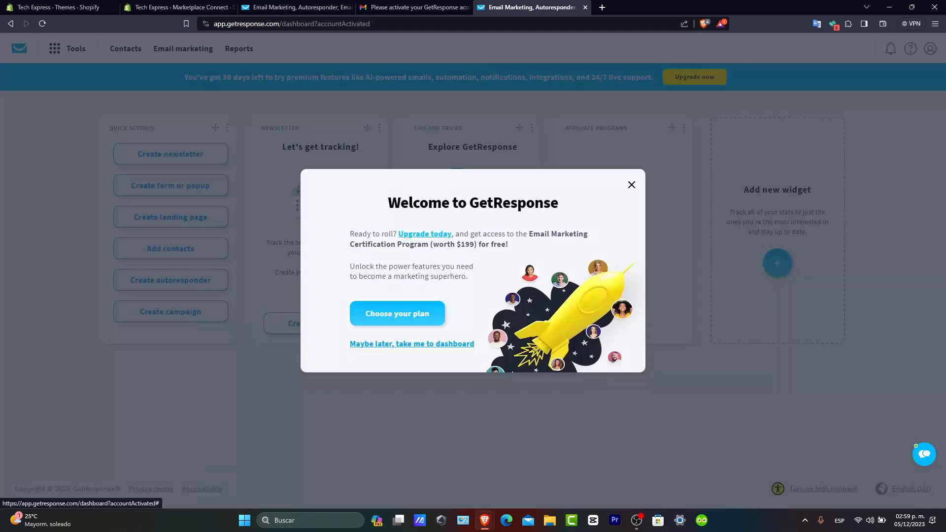
Dismiss the welcome popup and create a new landing page from the flower template
left_click(631, 184)
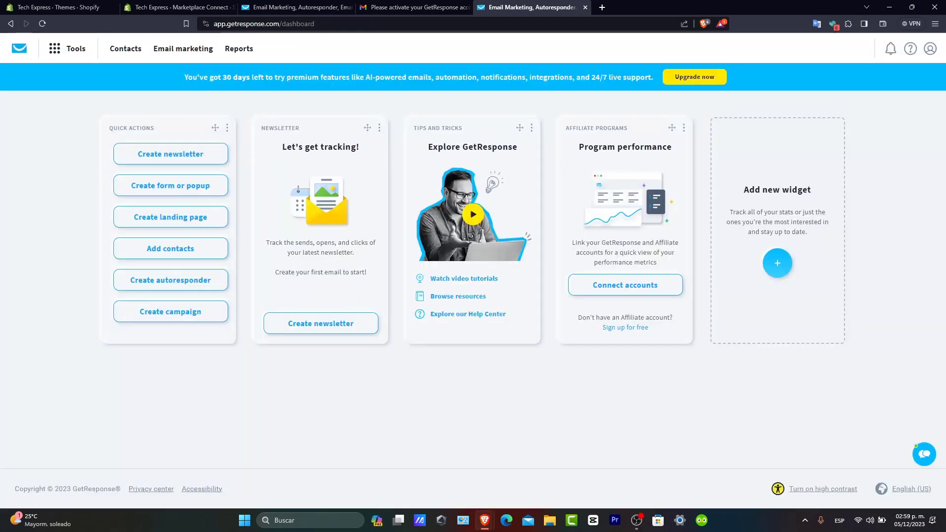
left_click(170, 216)
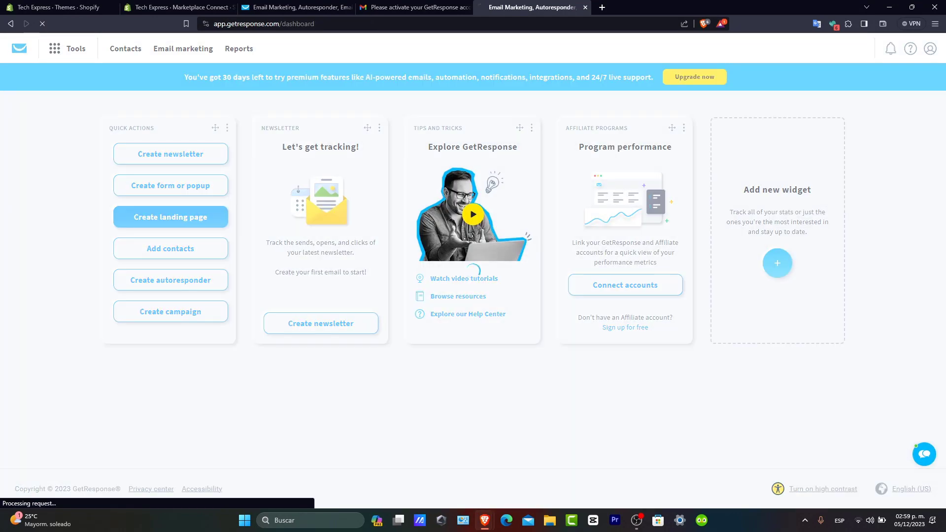
left_click(171, 217)
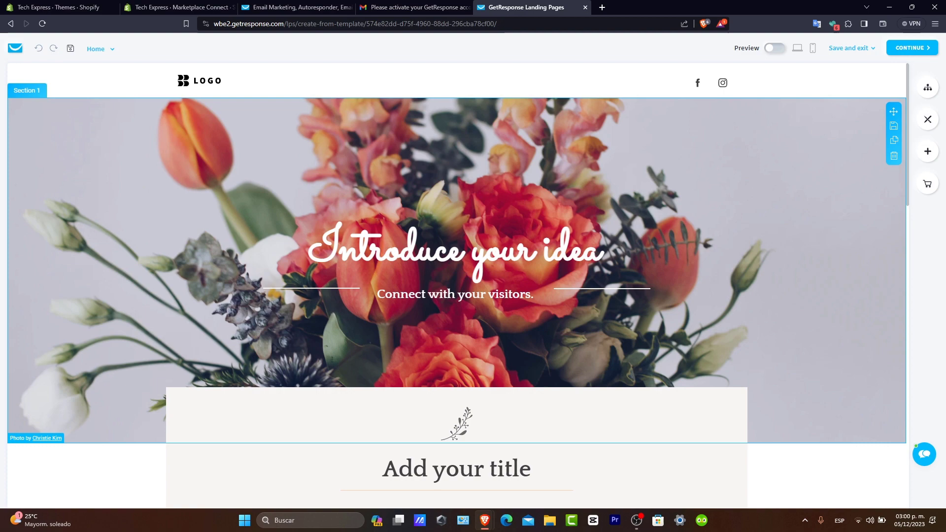
Check the Christmas decors store, then edit the hero headline to 'Christmas decors' with 'At affordable Prices.'
scroll("down", 3)
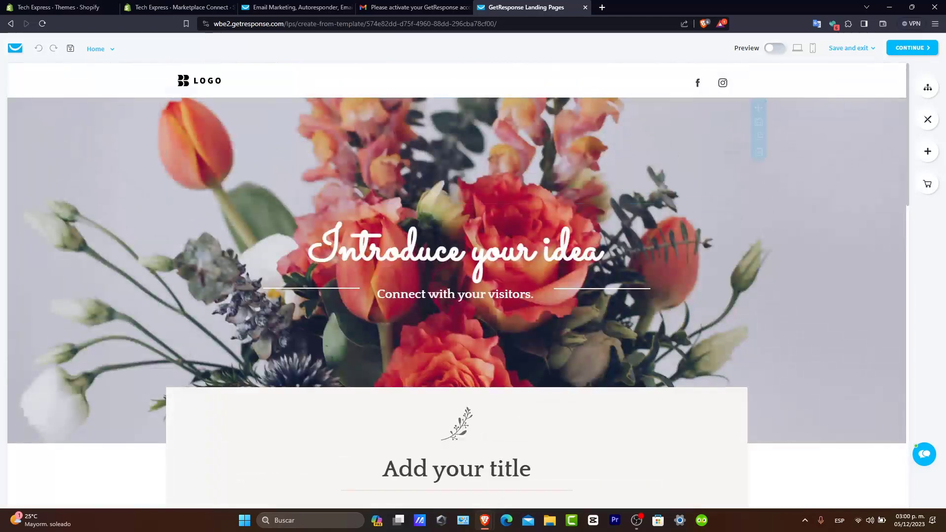
left_click(60, 6)
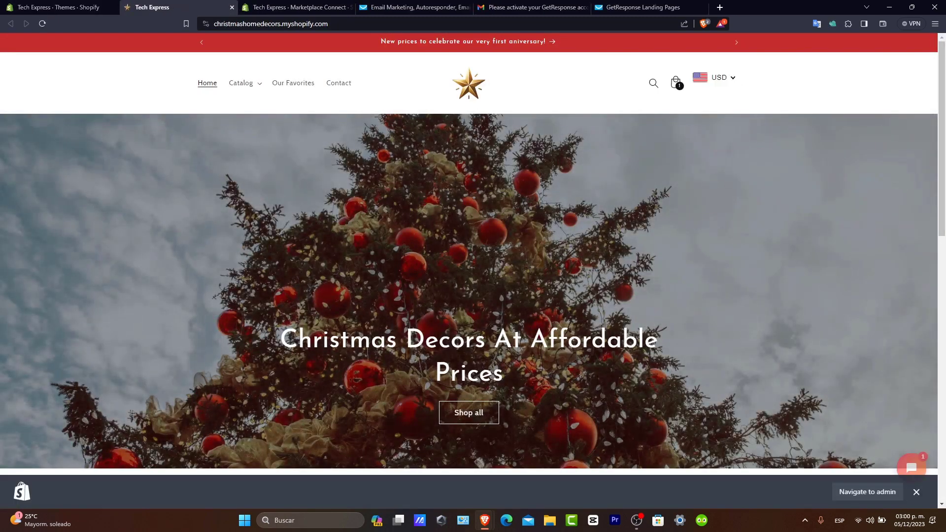
left_click(639, 7)
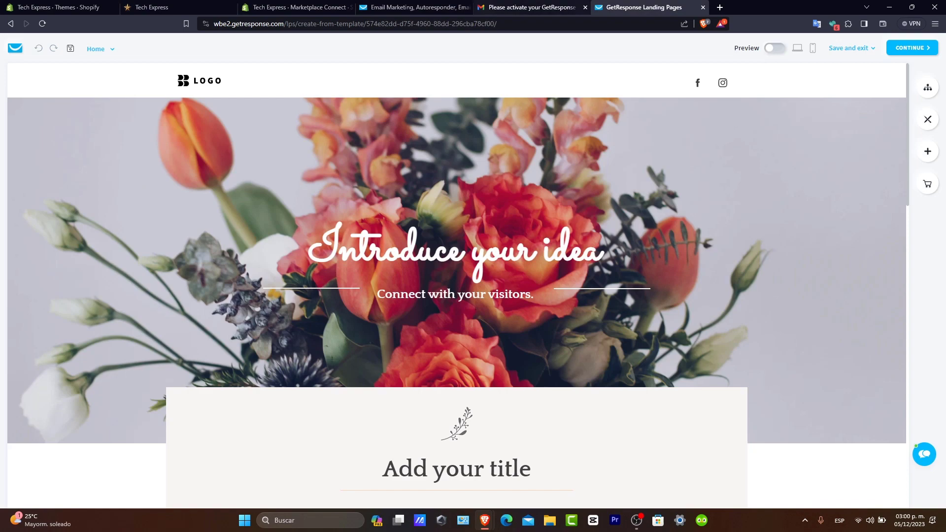
left_click(151, 7)
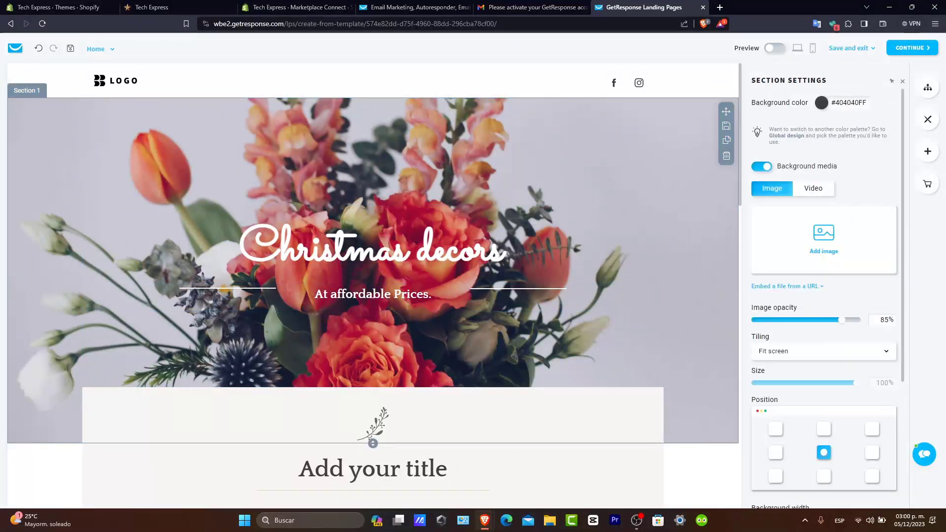
Search the stock gallery for 'christmas' and set a Christmas photo as the hero background
left_click(821, 238)
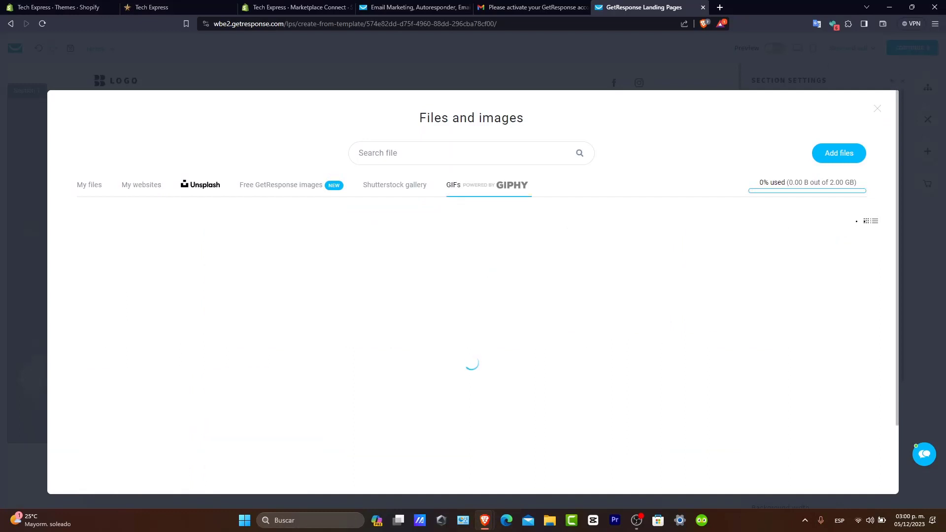
type("christmas")
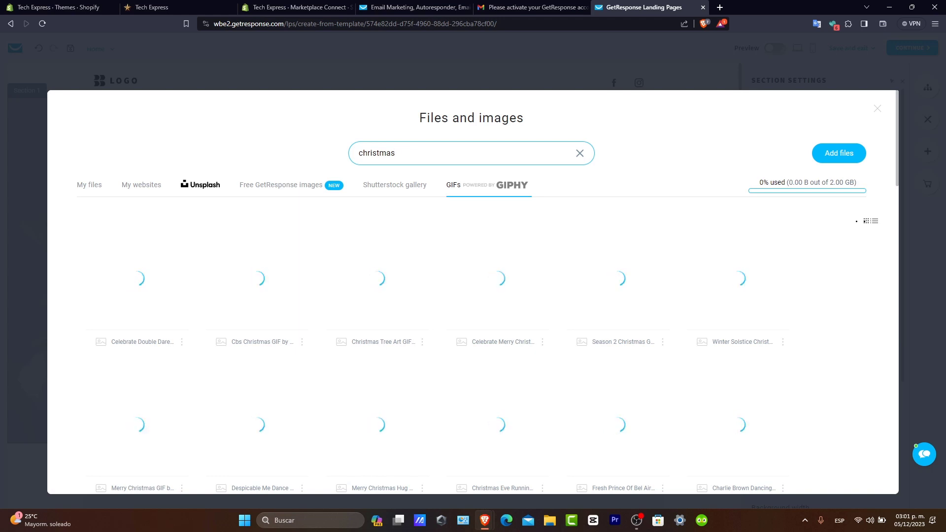
left_click(394, 185)
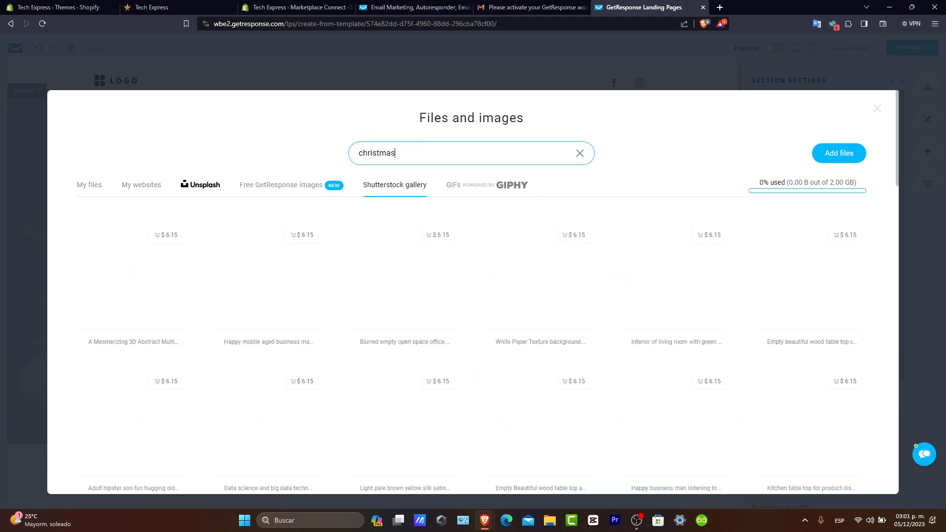
left_click(280, 184)
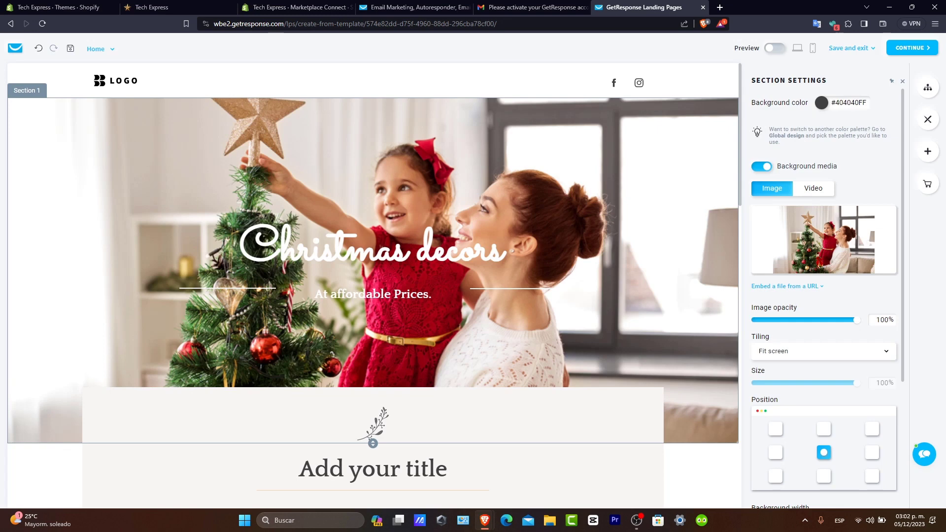
Lower the hero background opacity to about 55% and retitle the form section 'CHRISTMAS DECORS'
left_click_drag(855, 320, 821, 319)
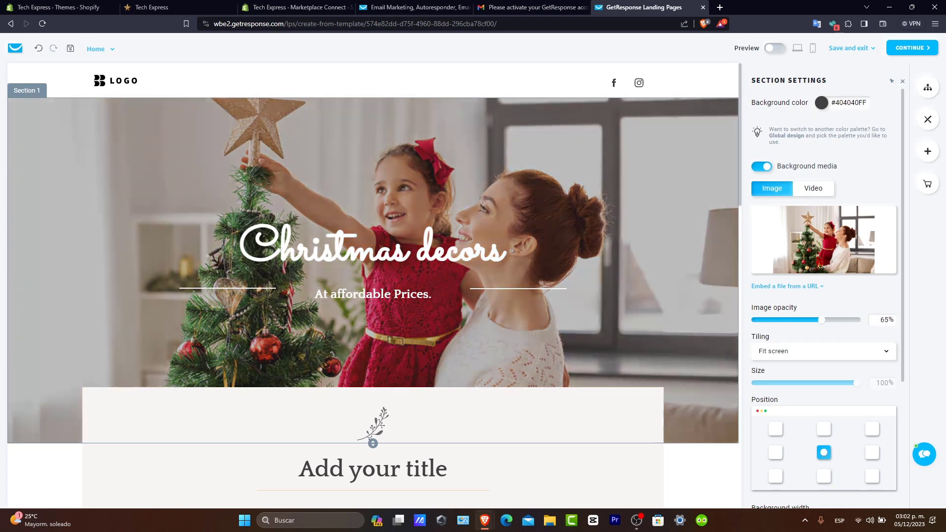
left_click_drag(832, 319, 814, 319)
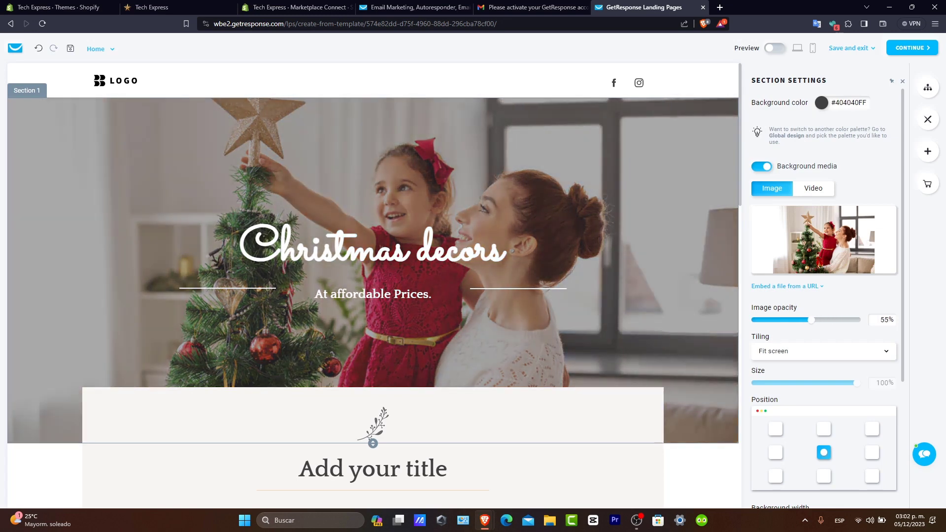
left_click(372, 295)
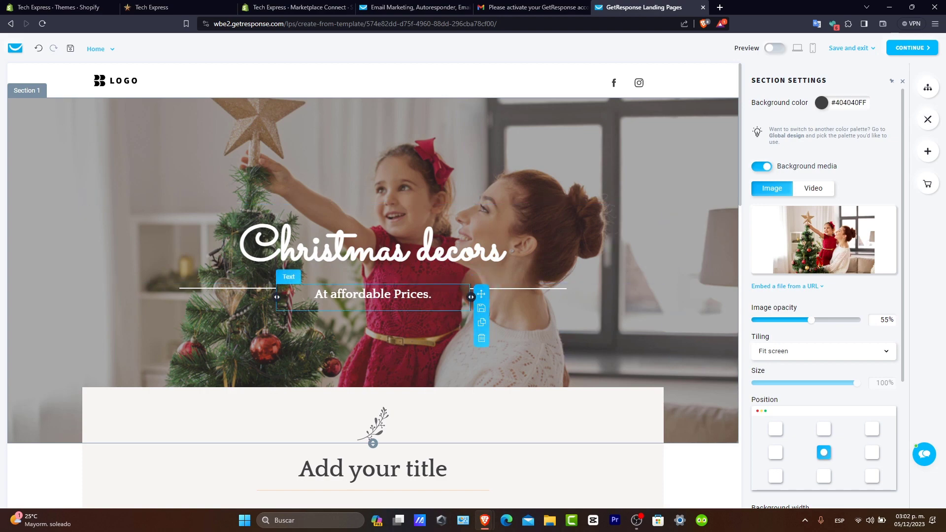
scroll("down", 3)
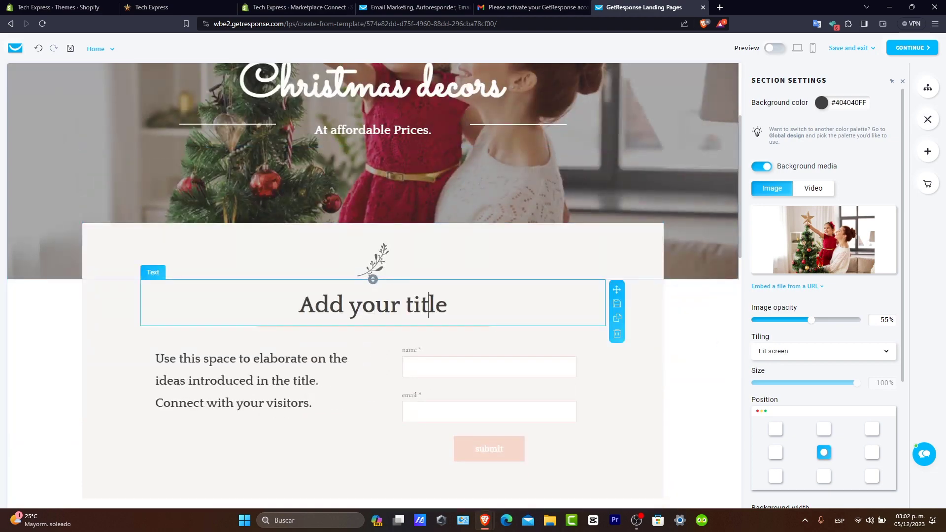
type("CHRI")
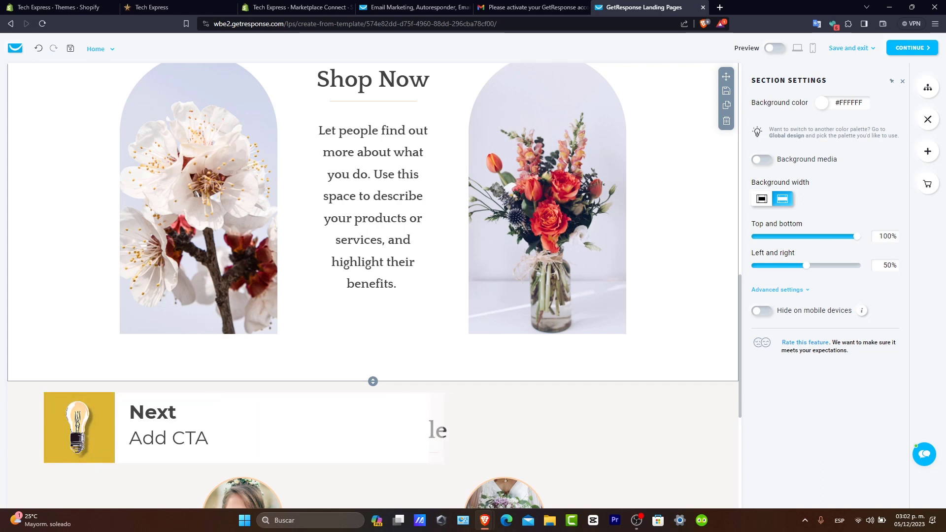
Scroll down to the Shop Now section to reach the blossom image link settings
scroll("down", 3)
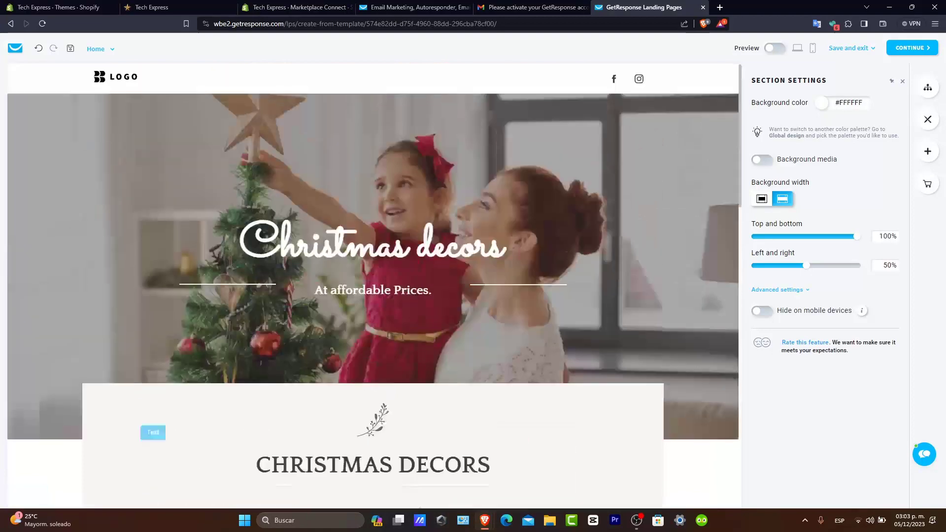
scroll("down", 3)
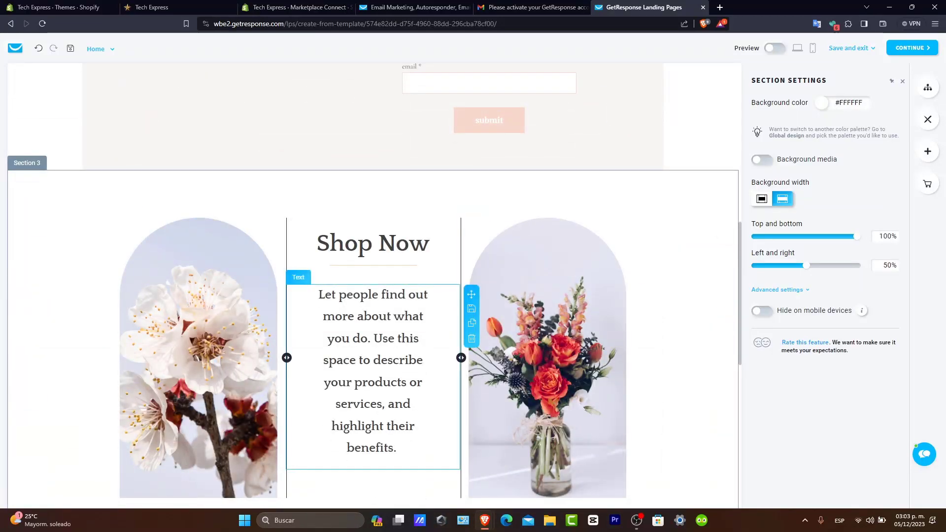
scroll("down", 3)
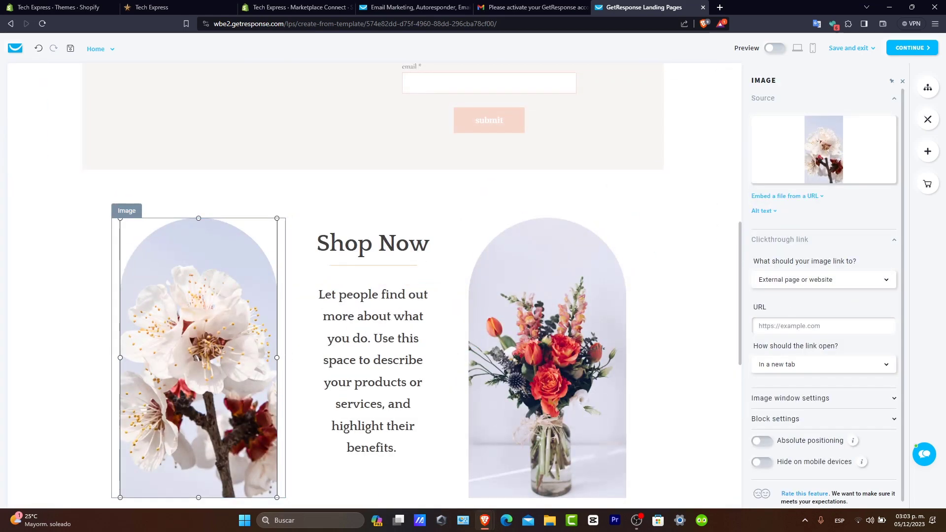
scroll("down", 3)
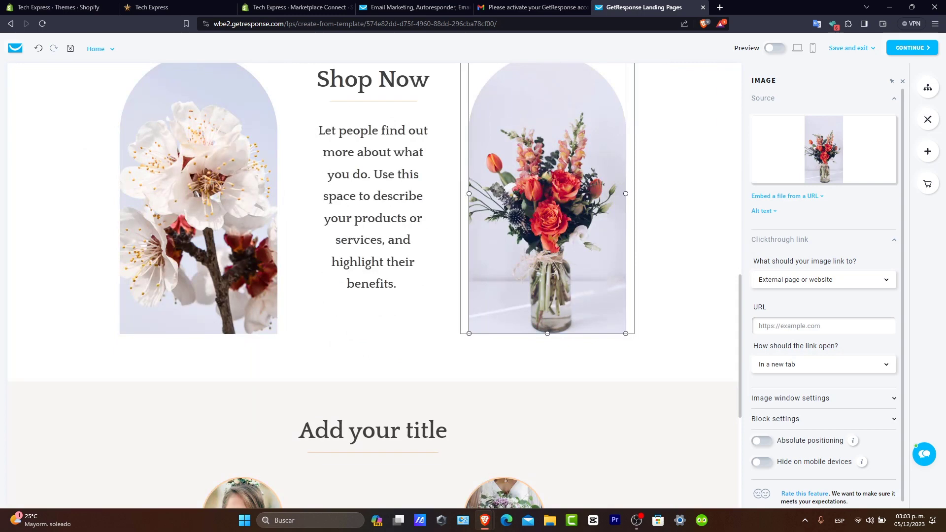
Link the bouquet image to the 2ft mini Christmas tree product and grab the Led lanterns product URL
left_click(296, 6)
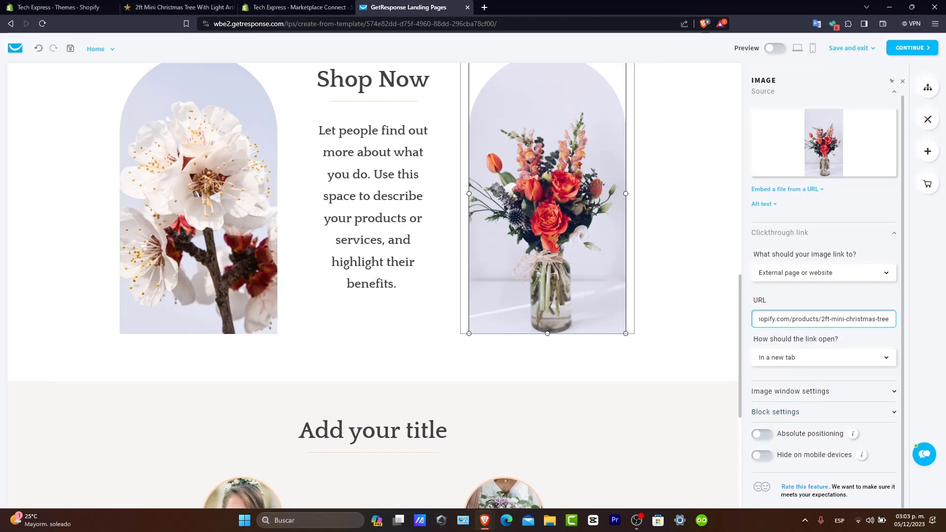
left_click(176, 7)
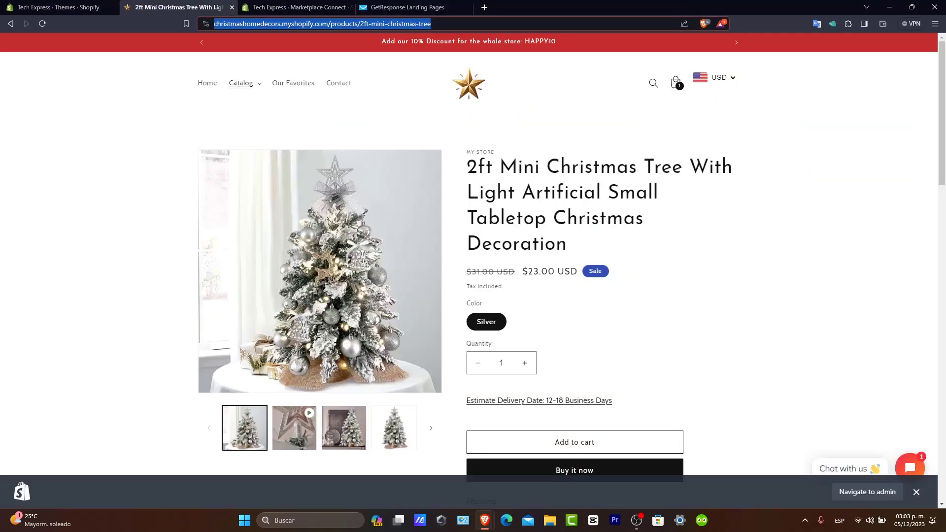
left_click(241, 83)
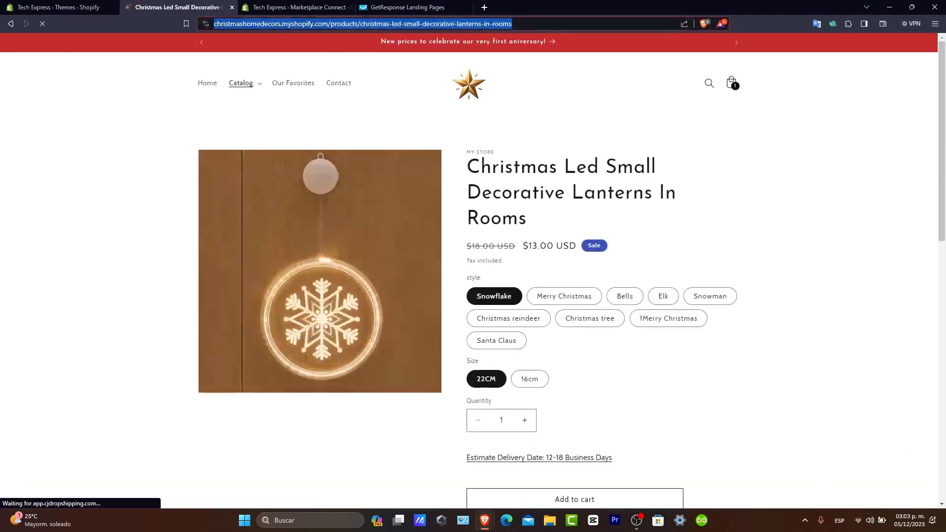
left_click(405, 7)
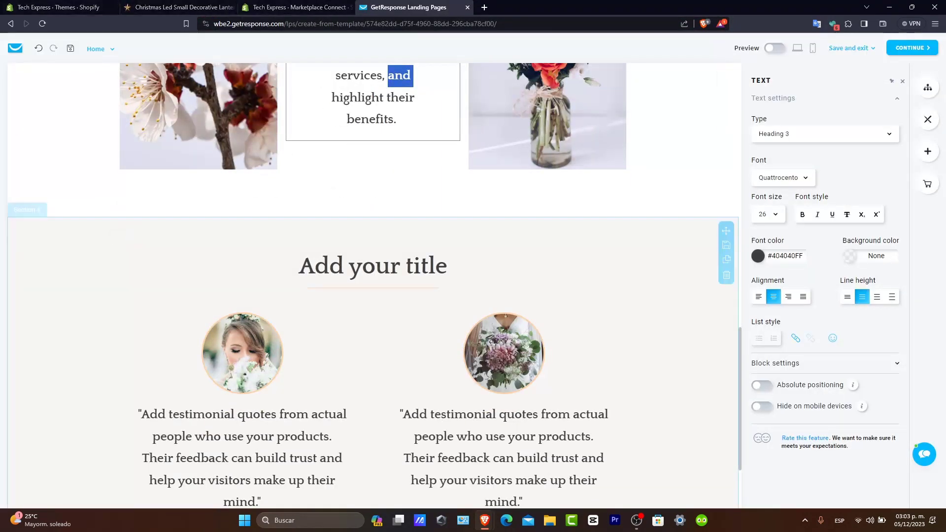
Retitle the testimonials 'What people are saying about us' and save the page to proceed to publishing
type("What people are saying about us")
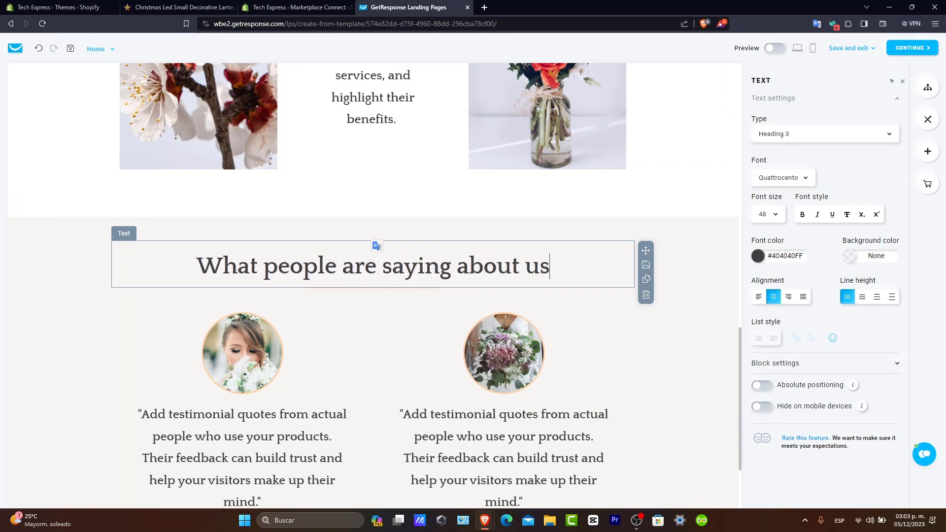
scroll("down", 3)
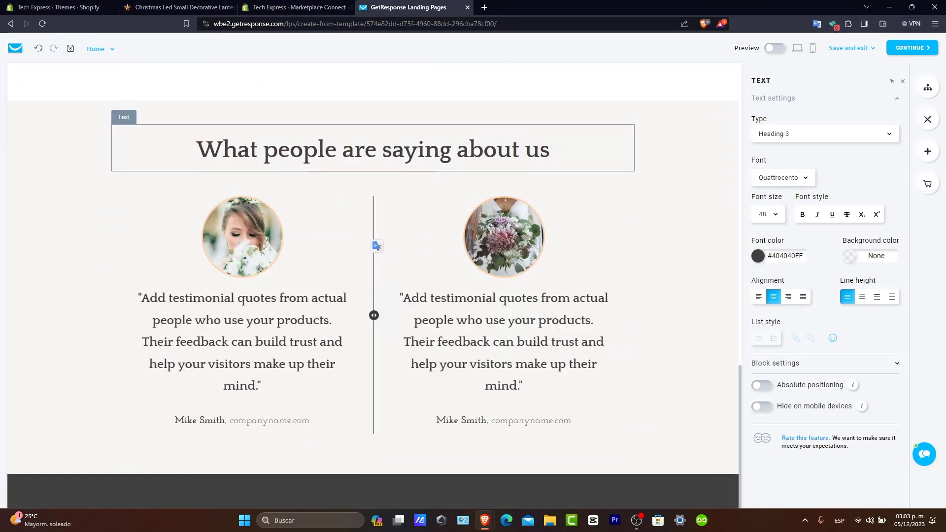
left_click(242, 421)
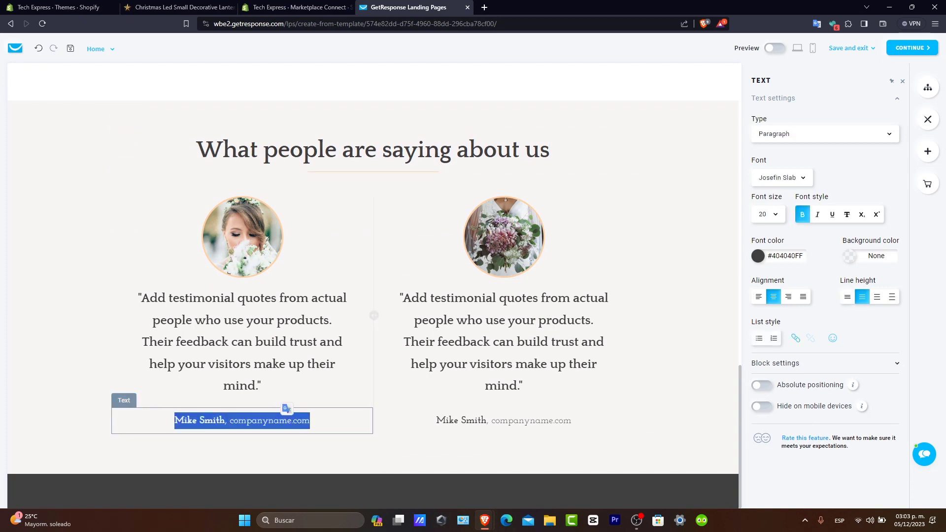
left_click(503, 236)
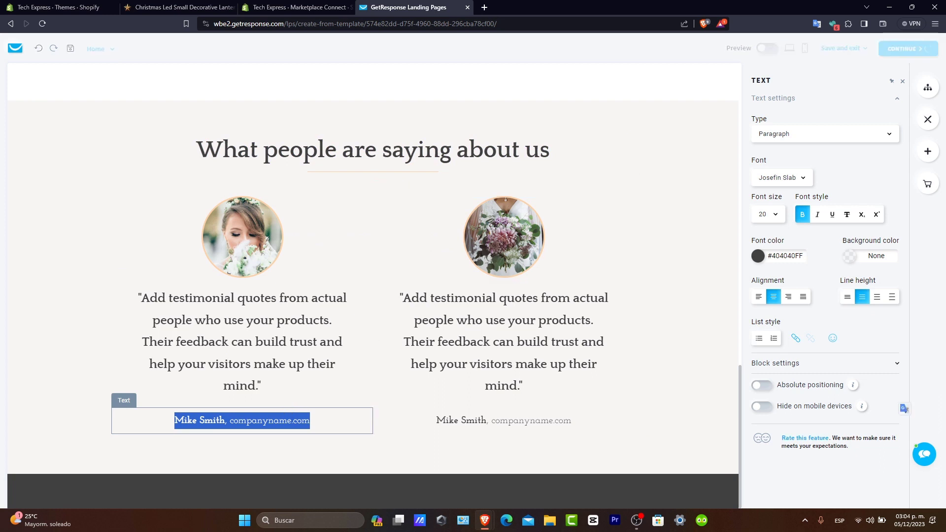
left_click(504, 341)
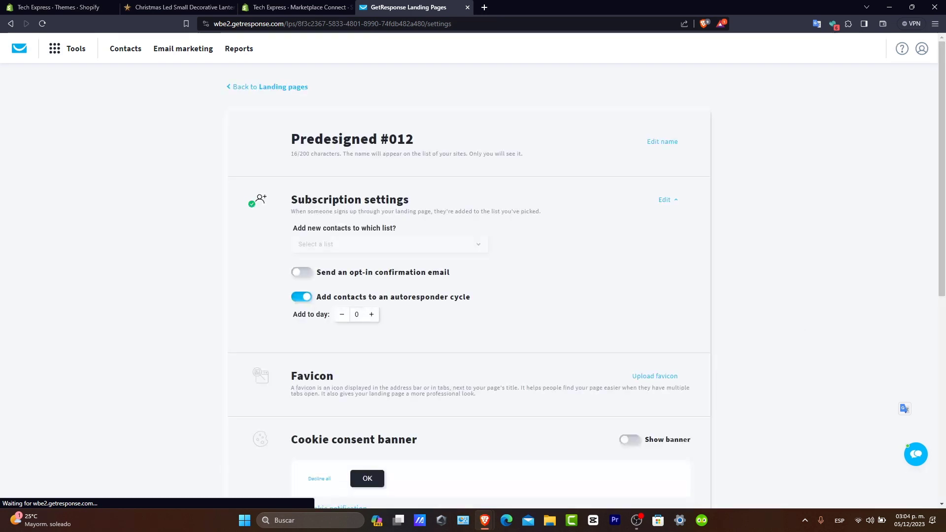
Send new sign-ups to the techexpressvideos list and continue to the name-and-domain screen
left_click(389, 243)
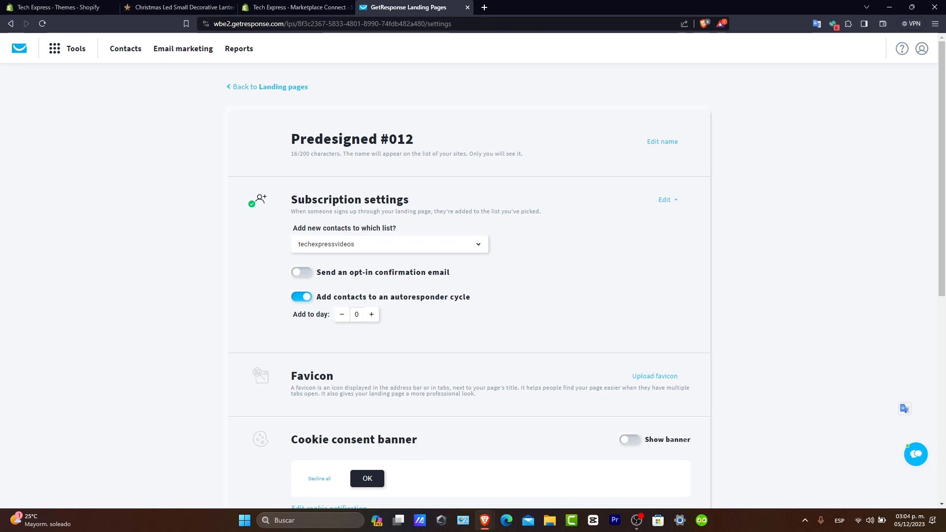
scroll("down", 3)
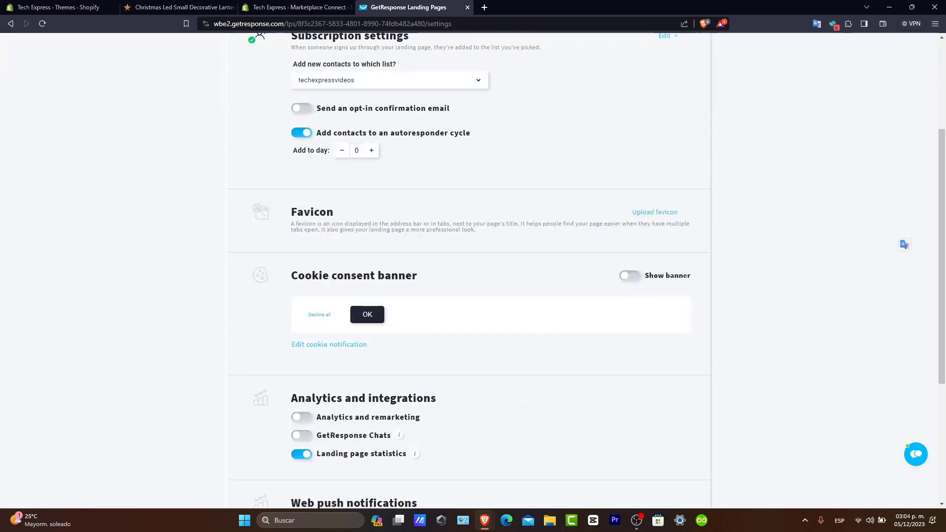
left_click(654, 212)
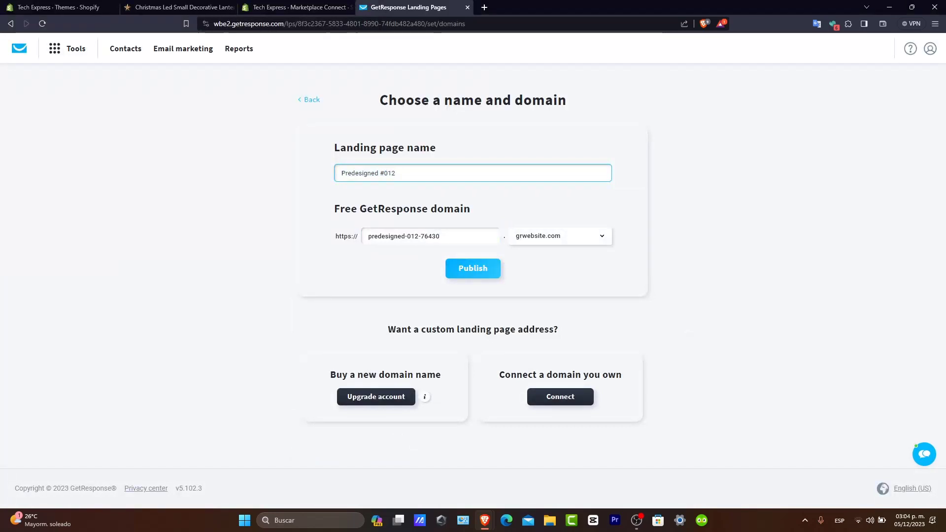
Name the page 'Christmas Decors' and set the subdomain to 'xmasdecors'
type("C")
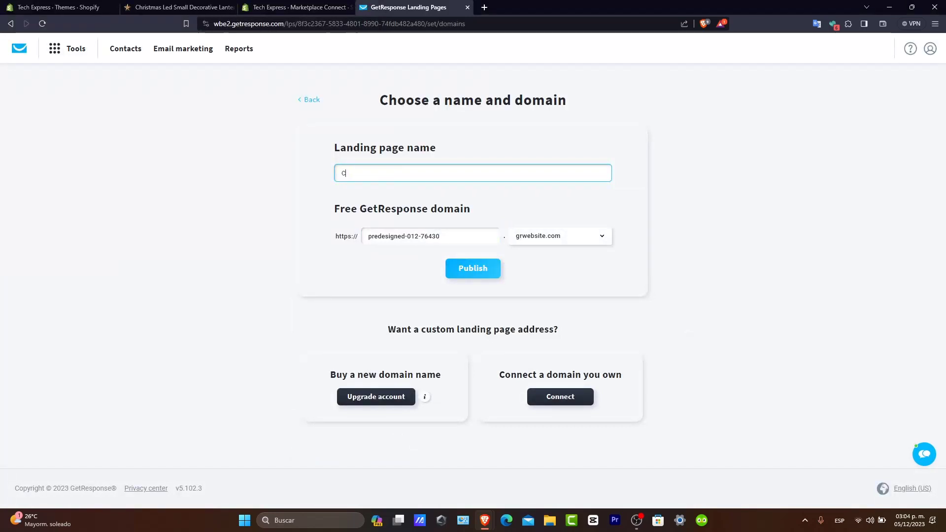
type("Christmas Decors")
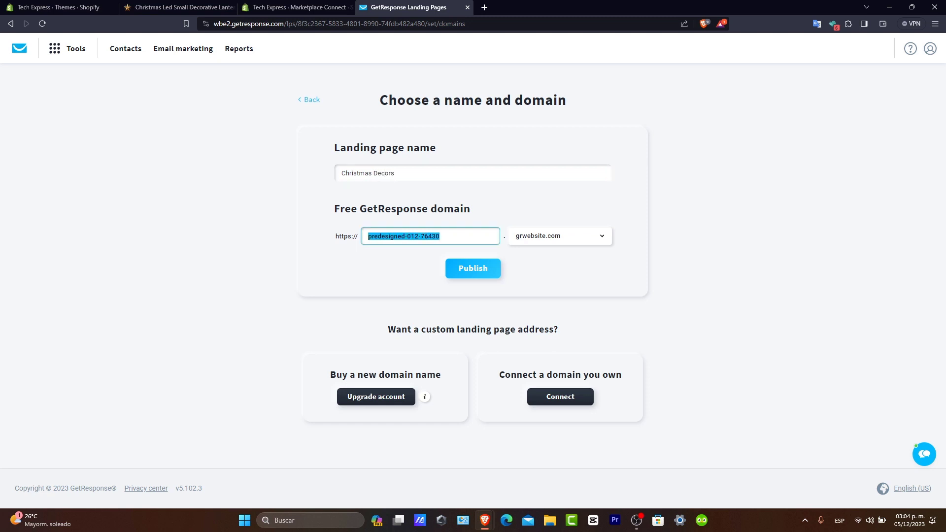
mouse_move(558, 235)
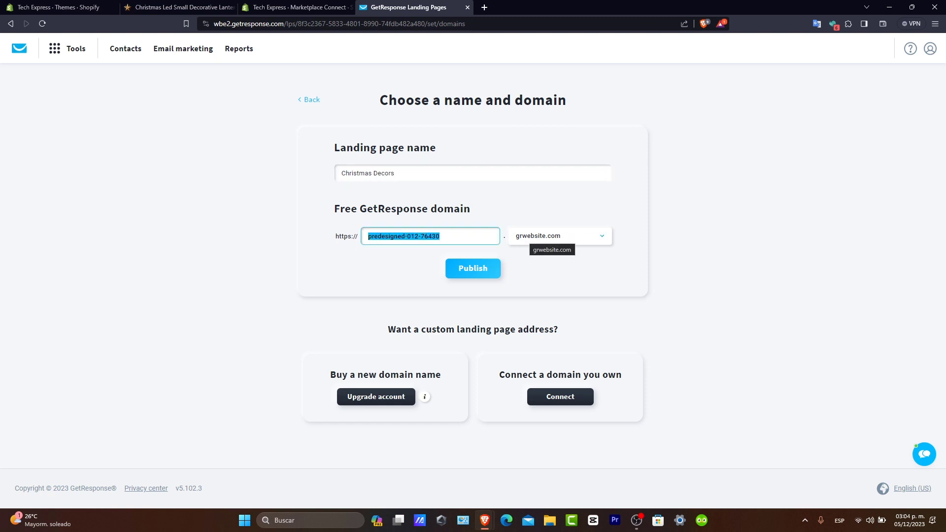
key("Delete")
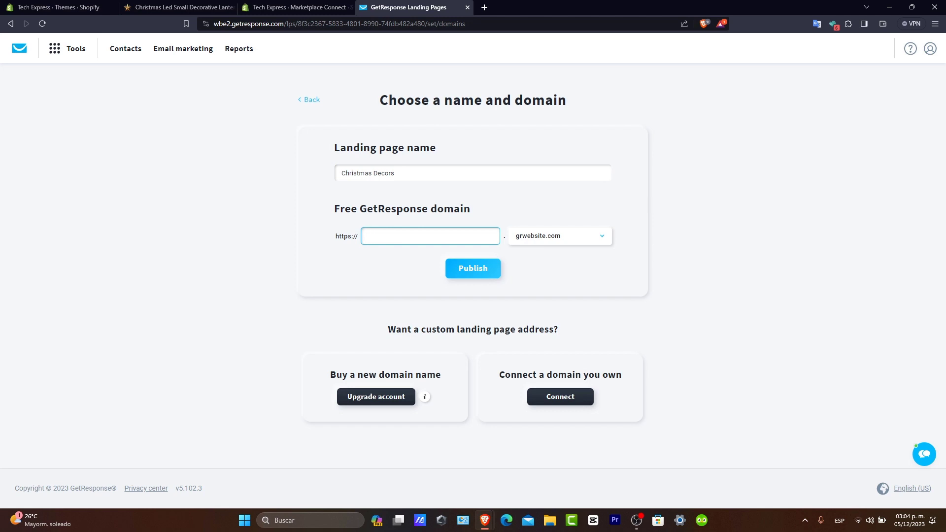
type("xmasdecors")
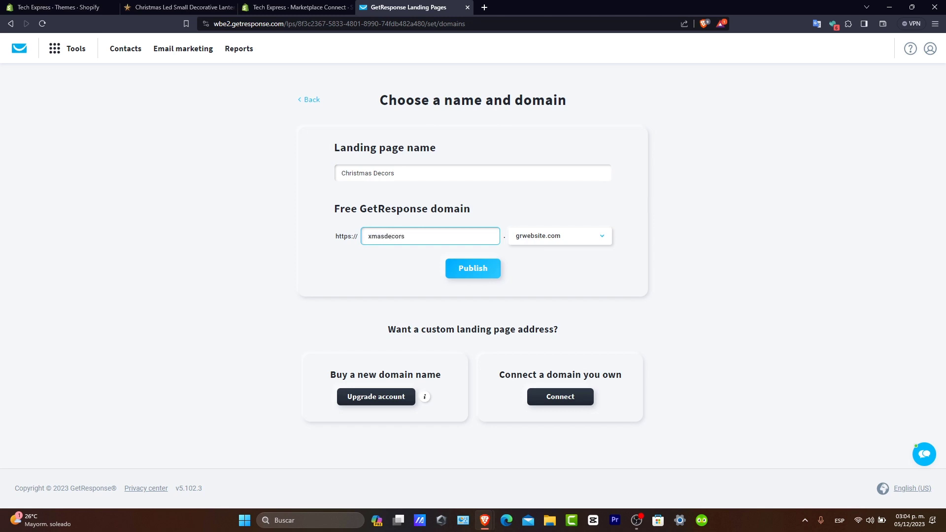
Choose the free gr-site.com domain and publish the landing page
left_click(558, 235)
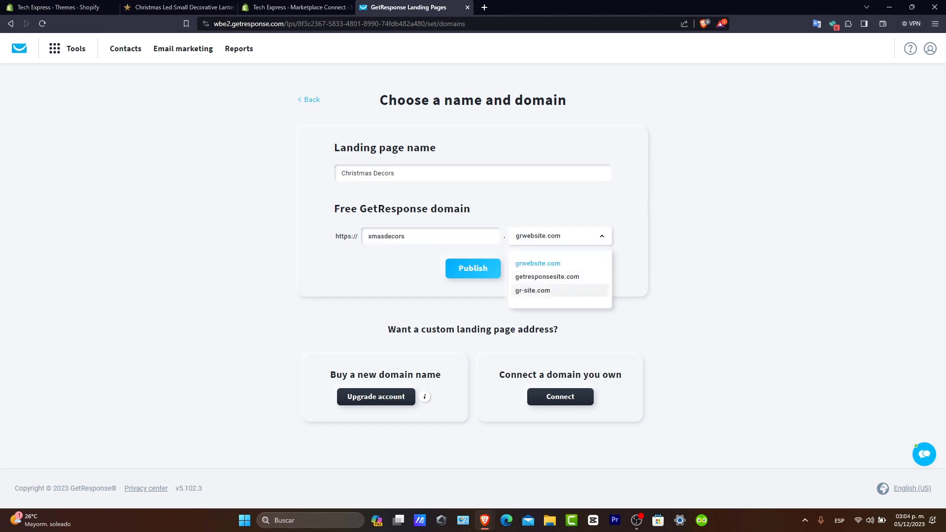
left_click(532, 290)
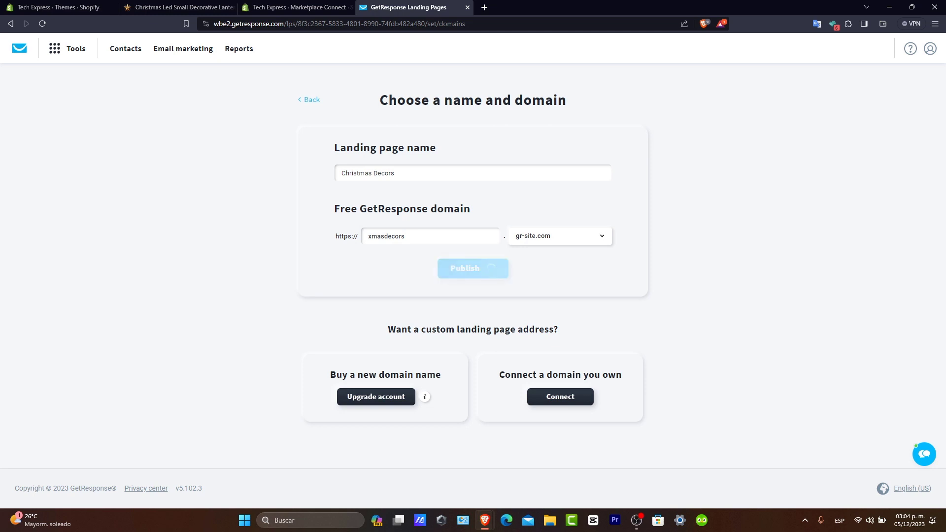
left_click(471, 268)
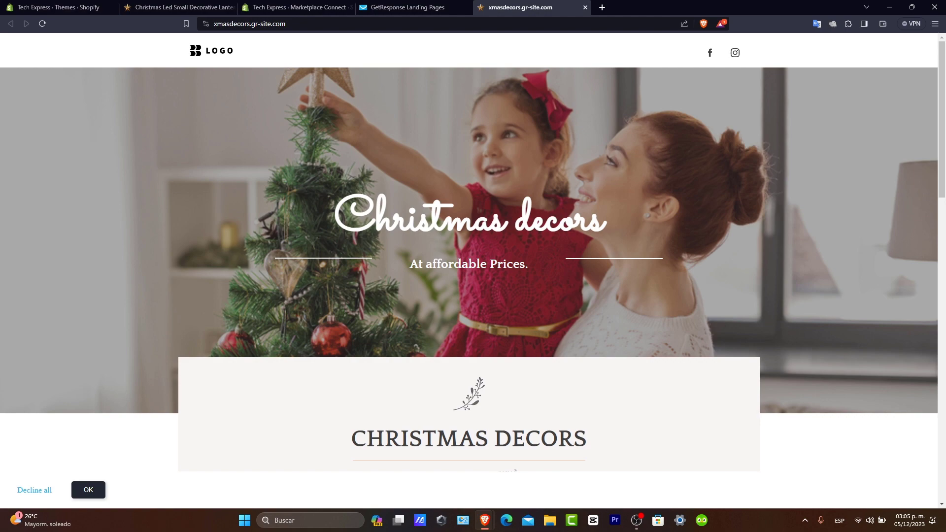
Verify the live page's bouquet image opens the 2ft Mini Christmas Tree product page, then close it
scroll("down", 3)
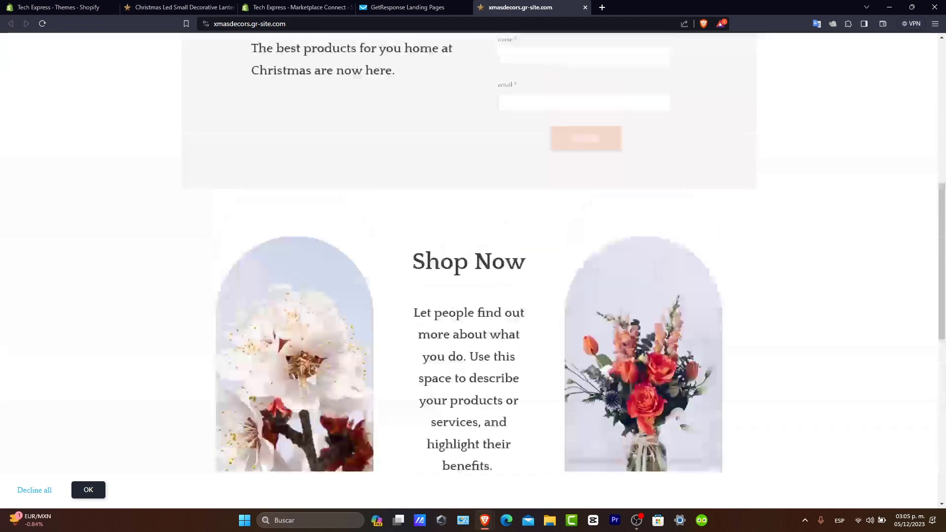
scroll("down", 3)
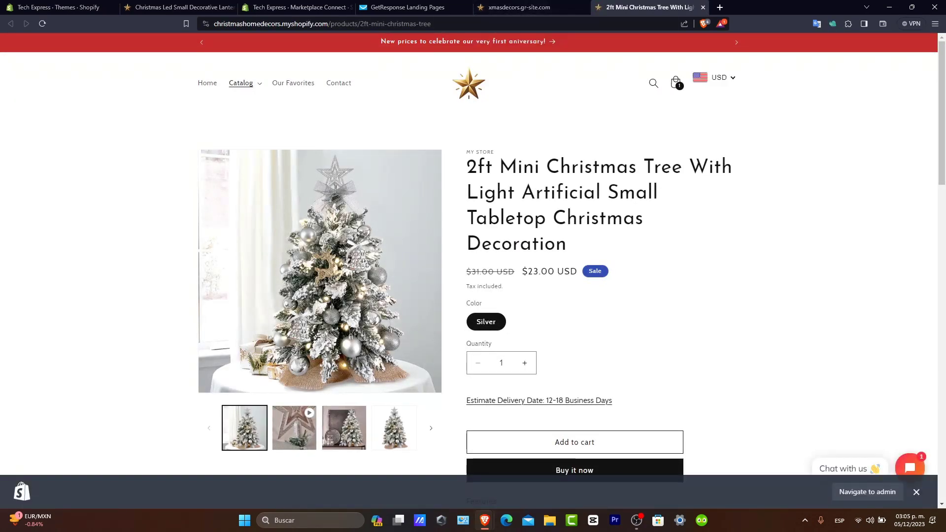
left_click(515, 7)
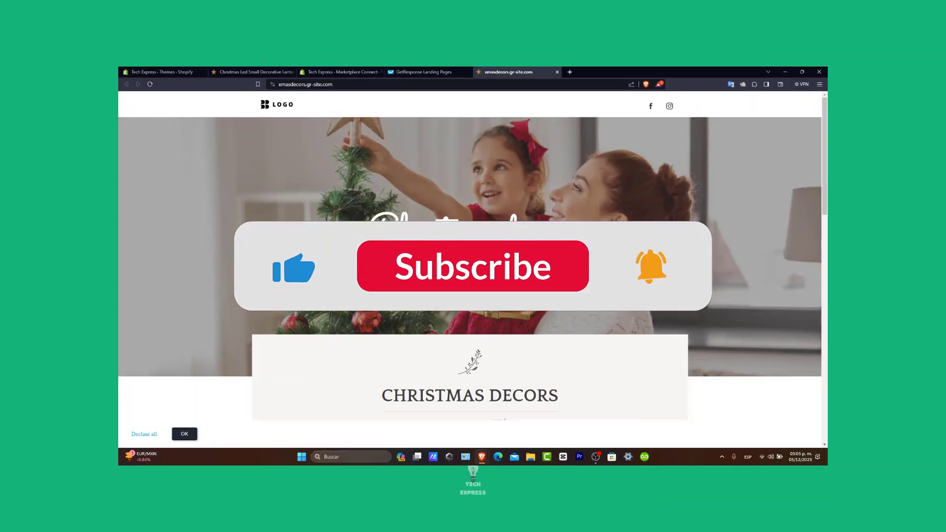
left_click(472, 266)
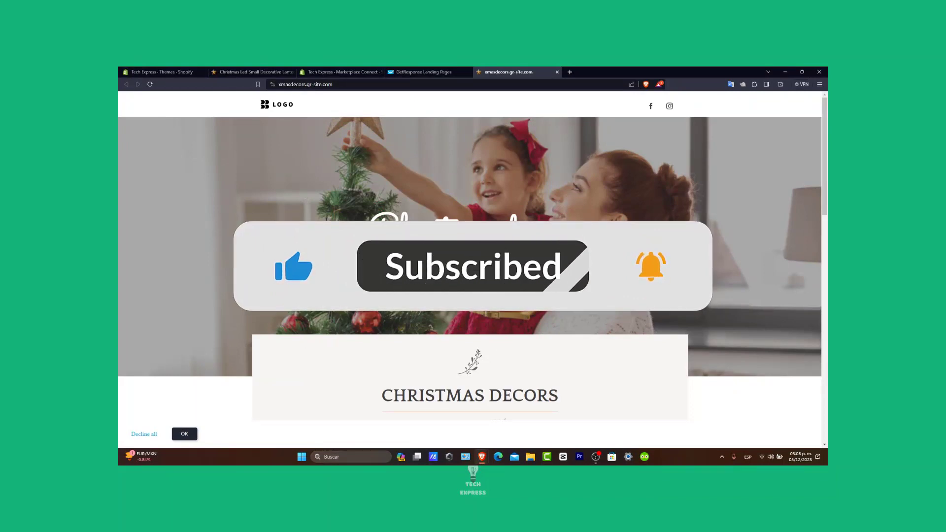